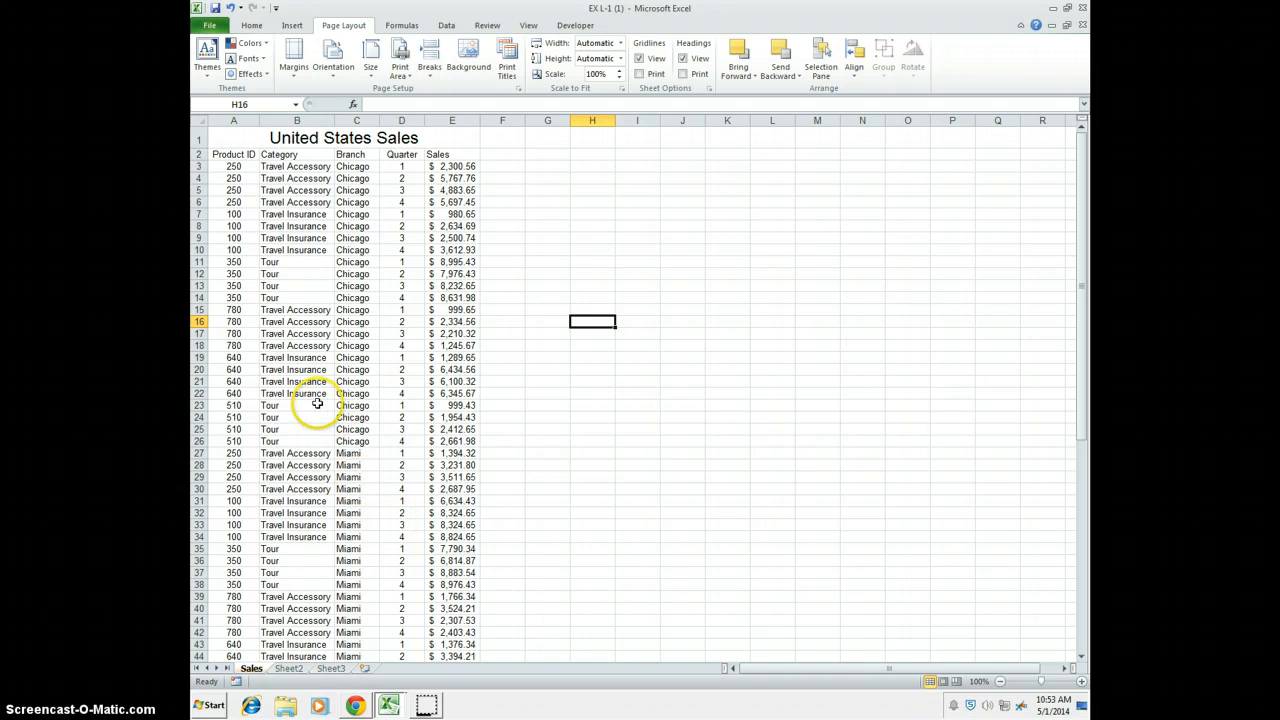
Show the Insert ribbon commands above the Sales data.
left_click(292, 24)
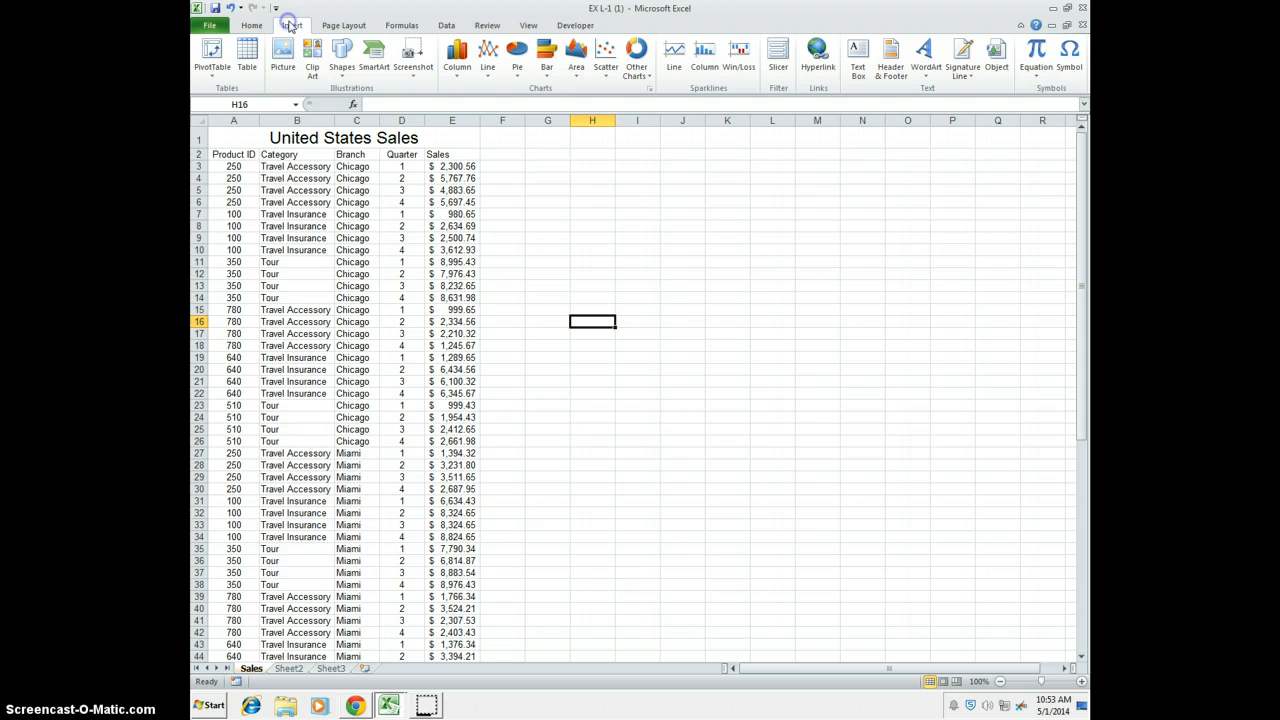
Create a PivotTable from the Sales data range, placed on a new worksheet.
left_click(212, 56)
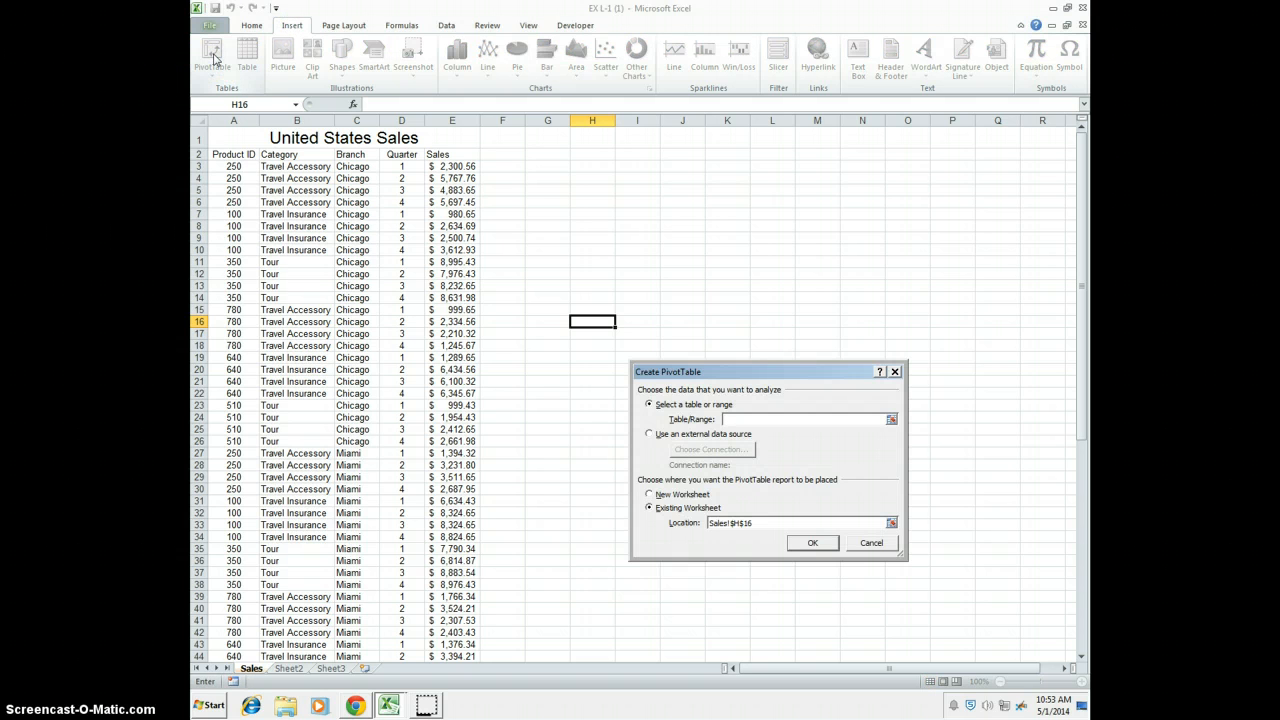
mouse_move(308, 260)
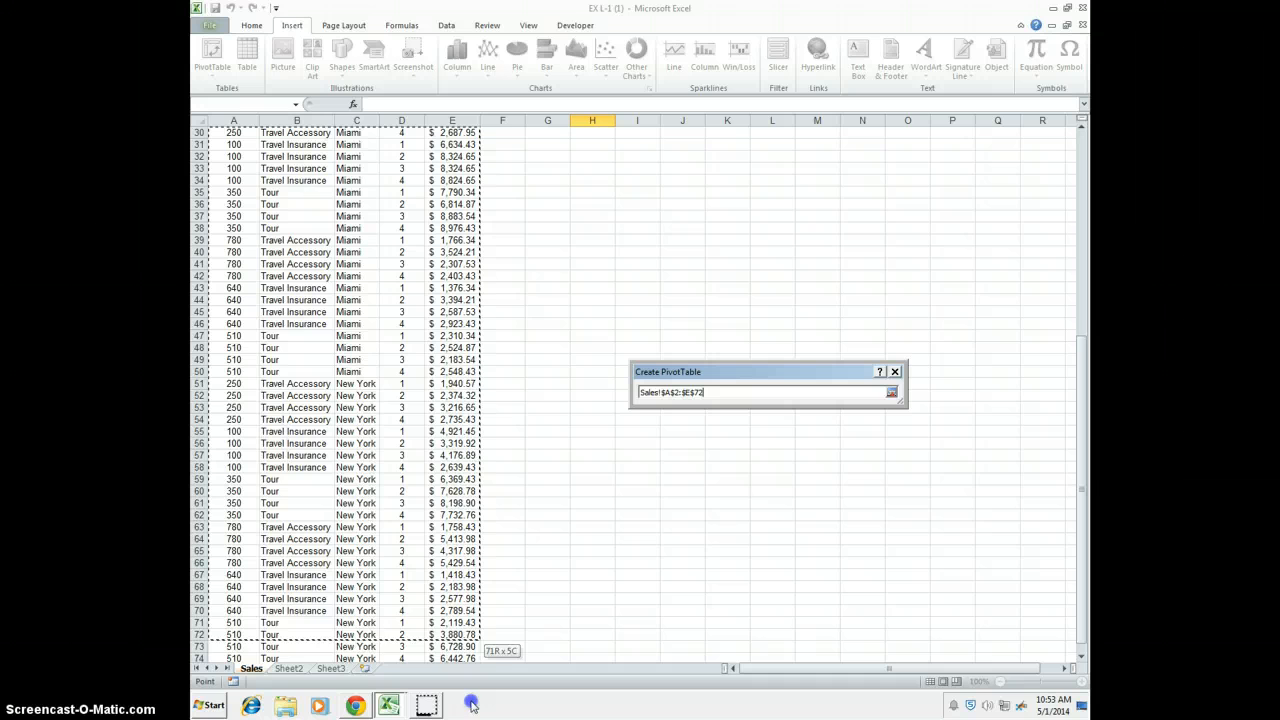
left_click(892, 392)
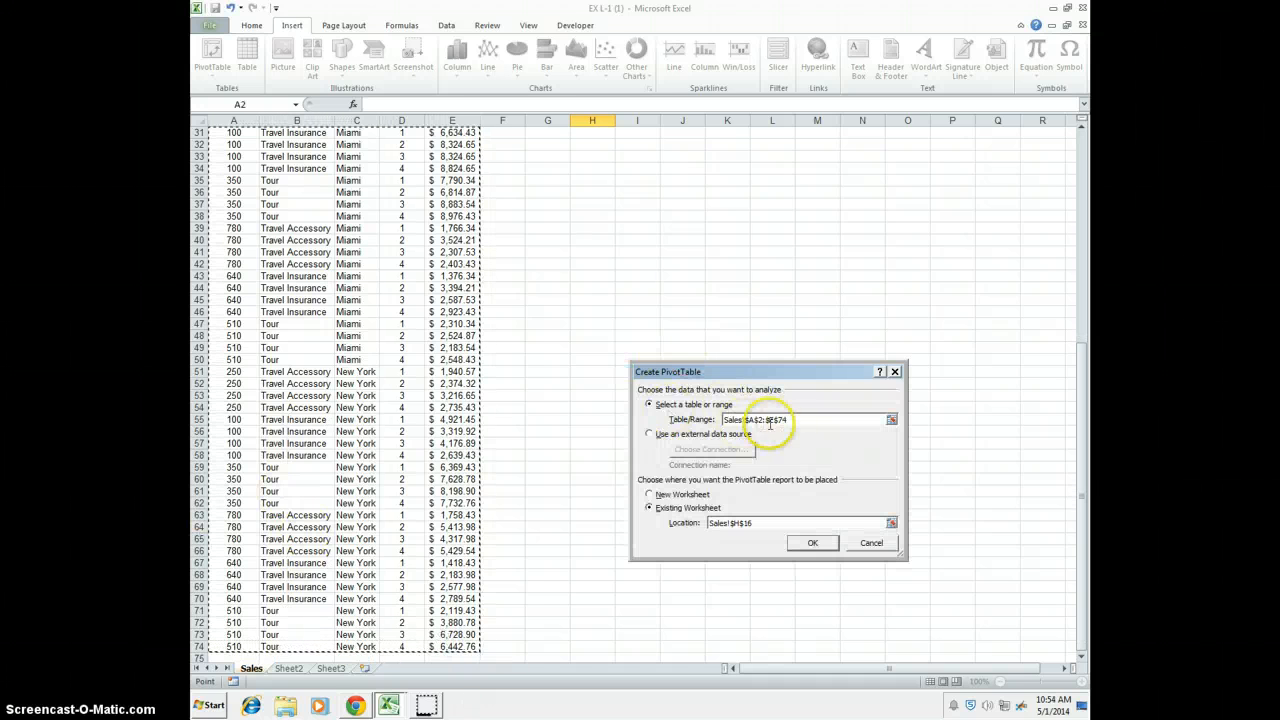
mouse_move(536, 440)
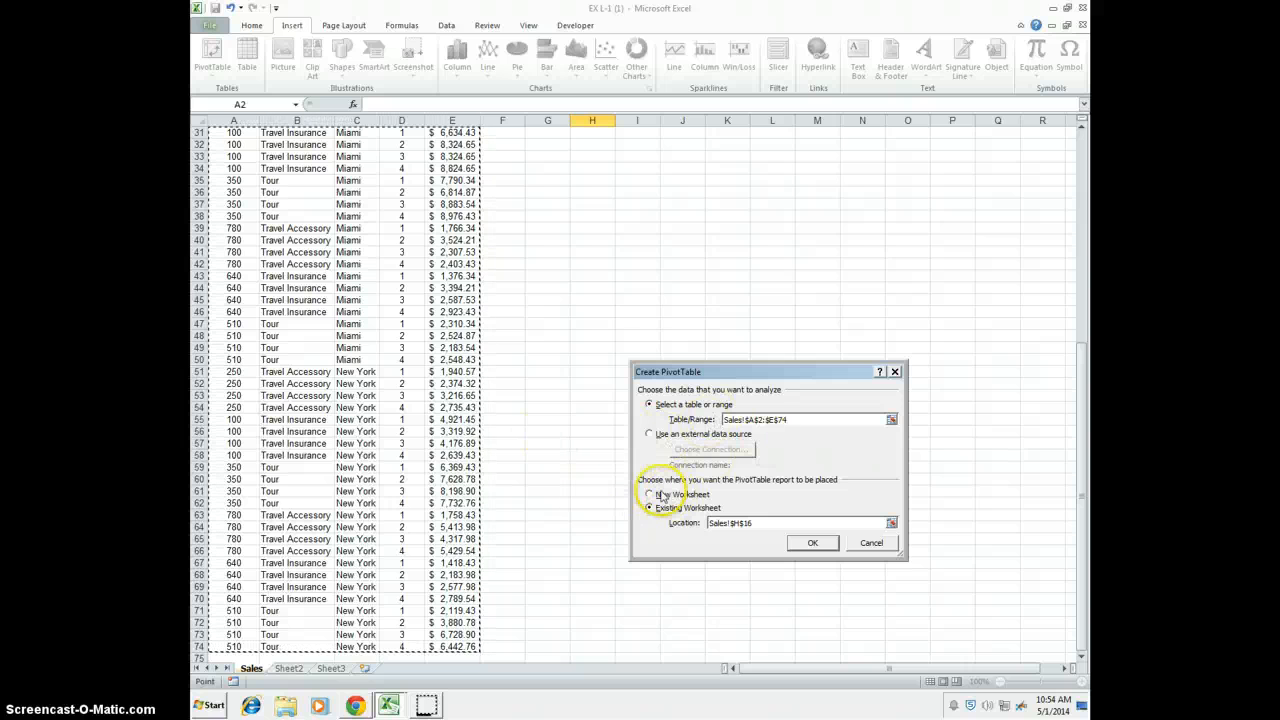
left_click(652, 494)
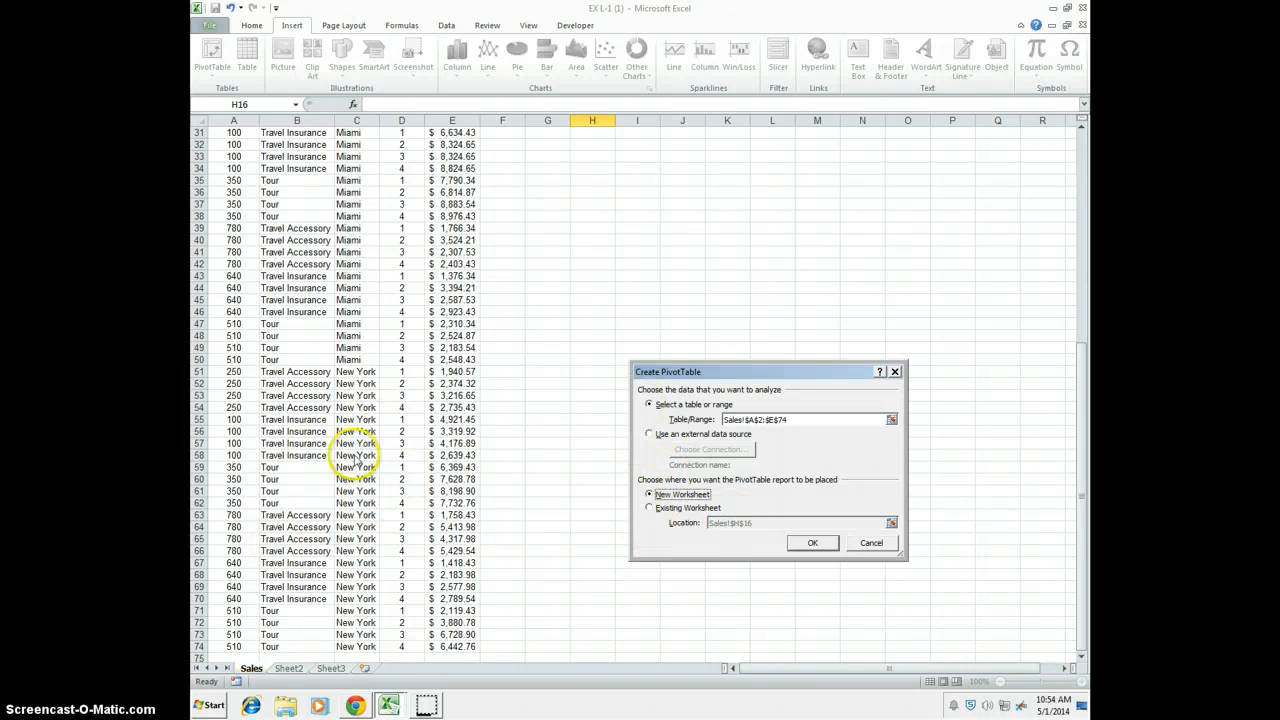
mouse_move(484, 552)
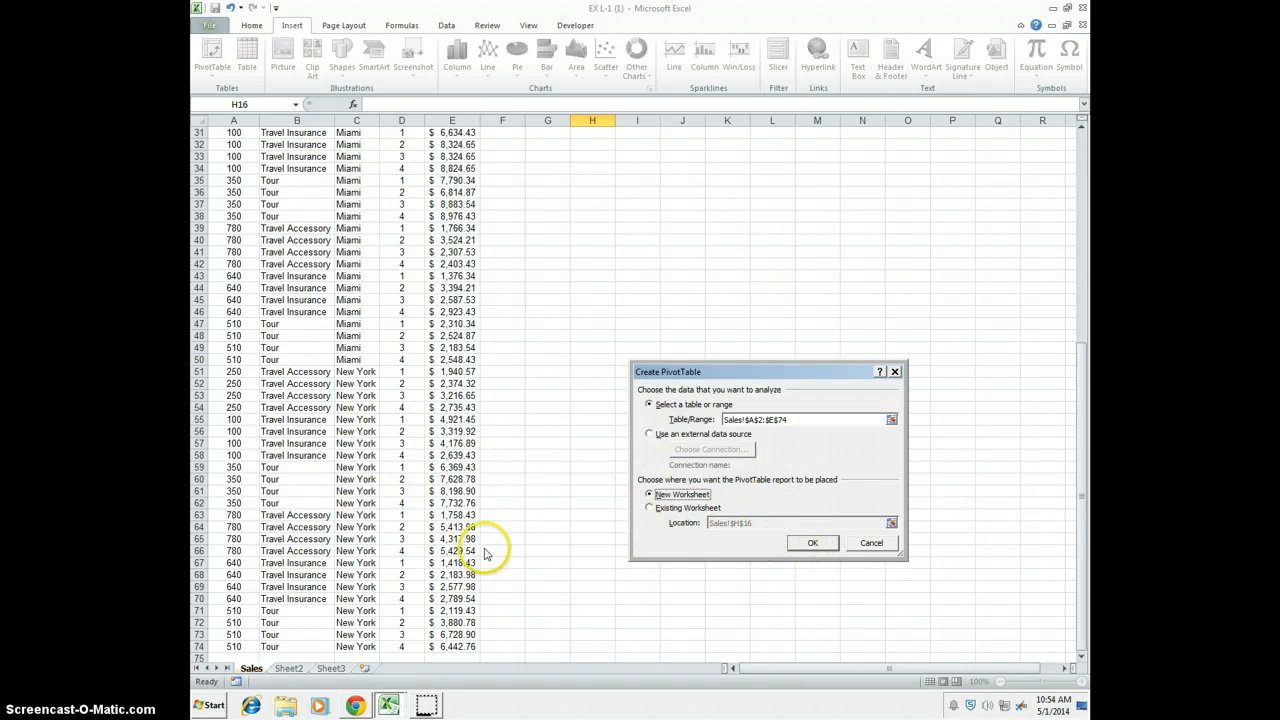
left_click(812, 542)
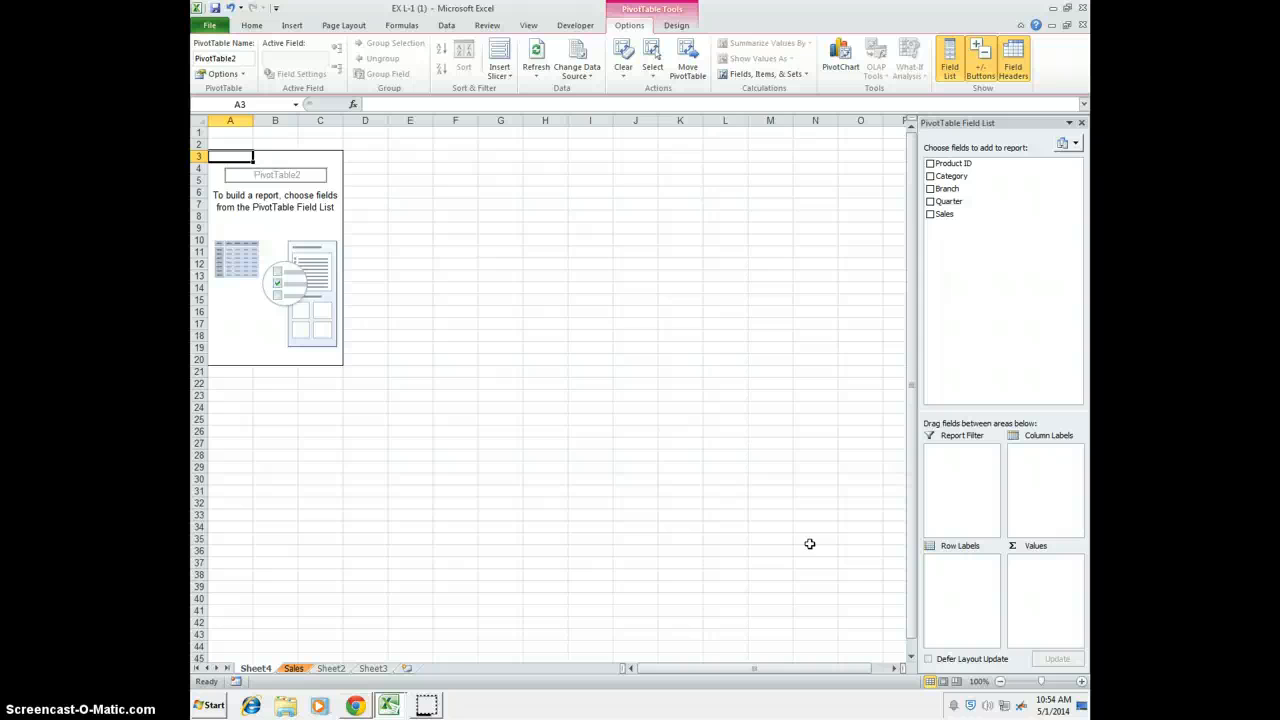
mouse_move(964, 164)
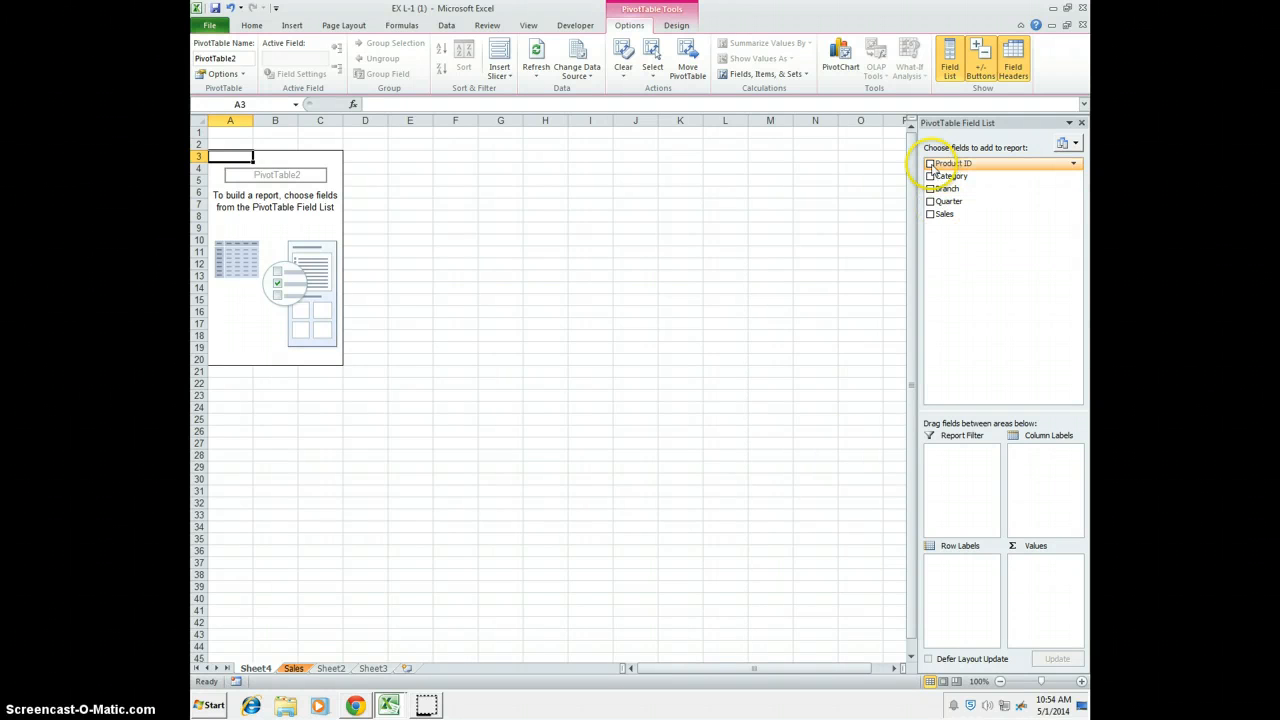
Add Product ID to the PivotTable, giving Sum of Product ID totaling 31560.
left_click(930, 164)
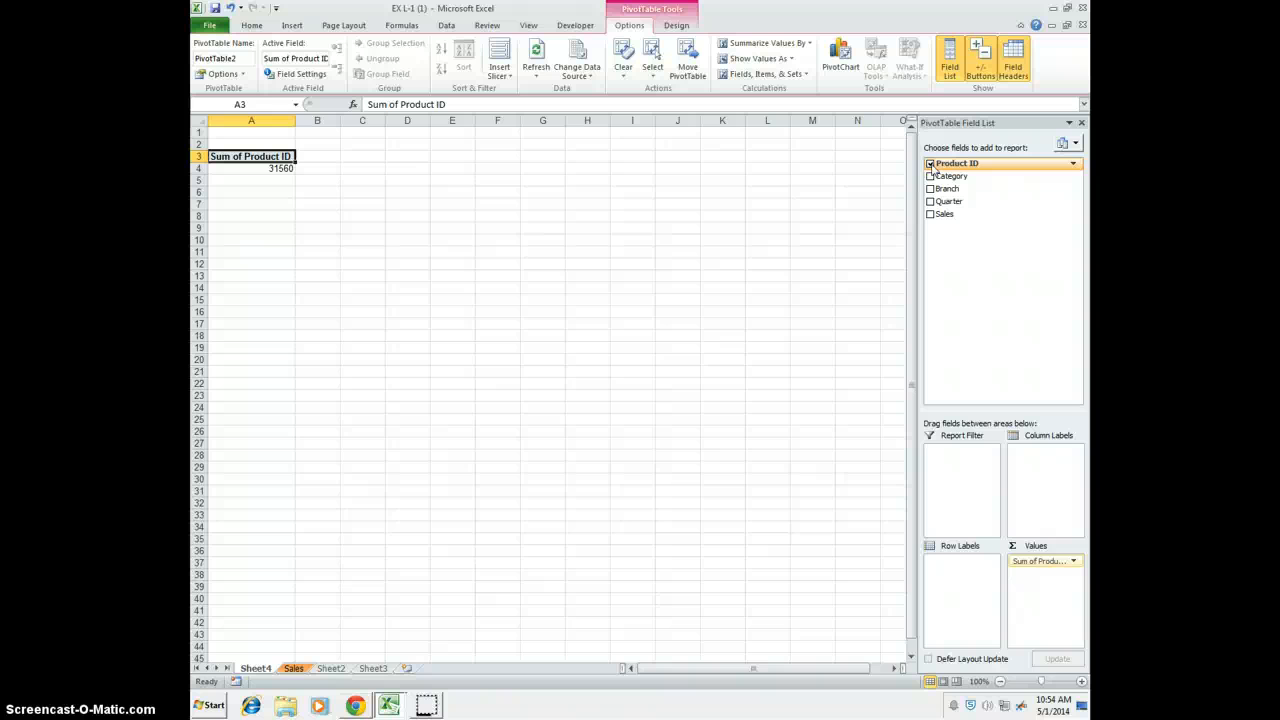
mouse_move(1090, 396)
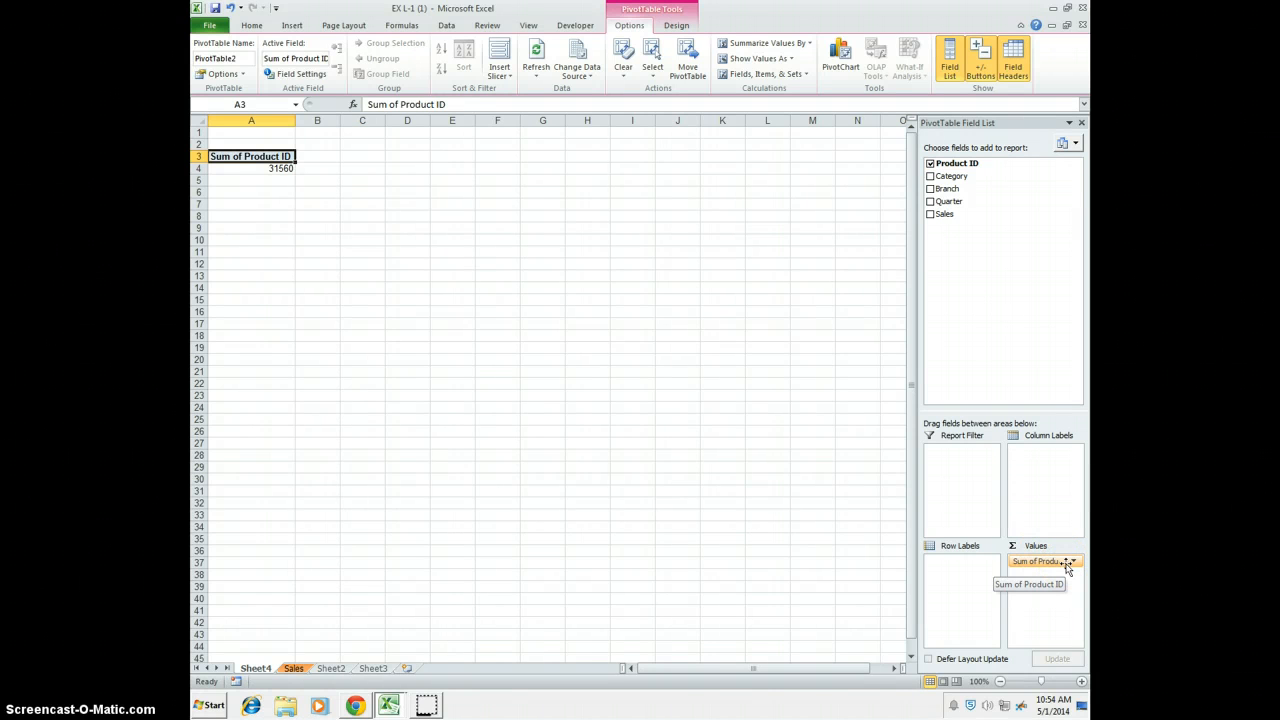
Move Sum of Product ID to Column Labels, listing IDs 100 through 780 plus Grand Total.
left_click(1074, 560)
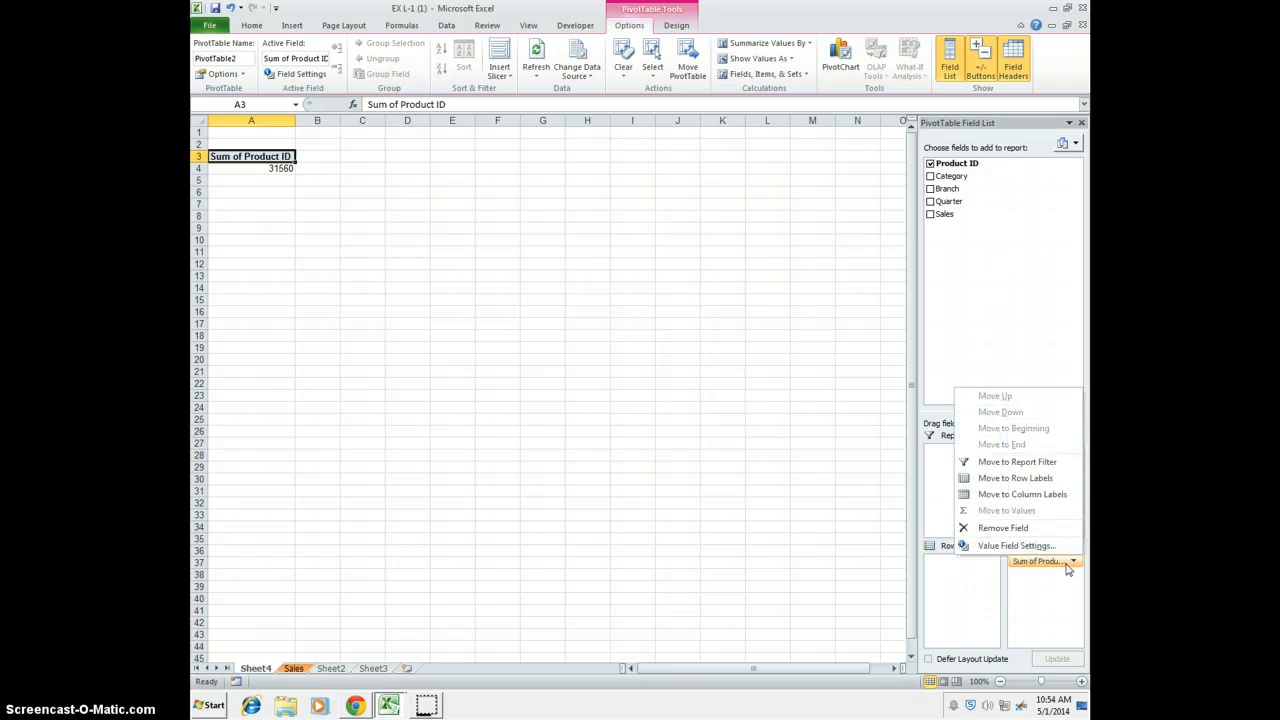
mouse_move(1020, 494)
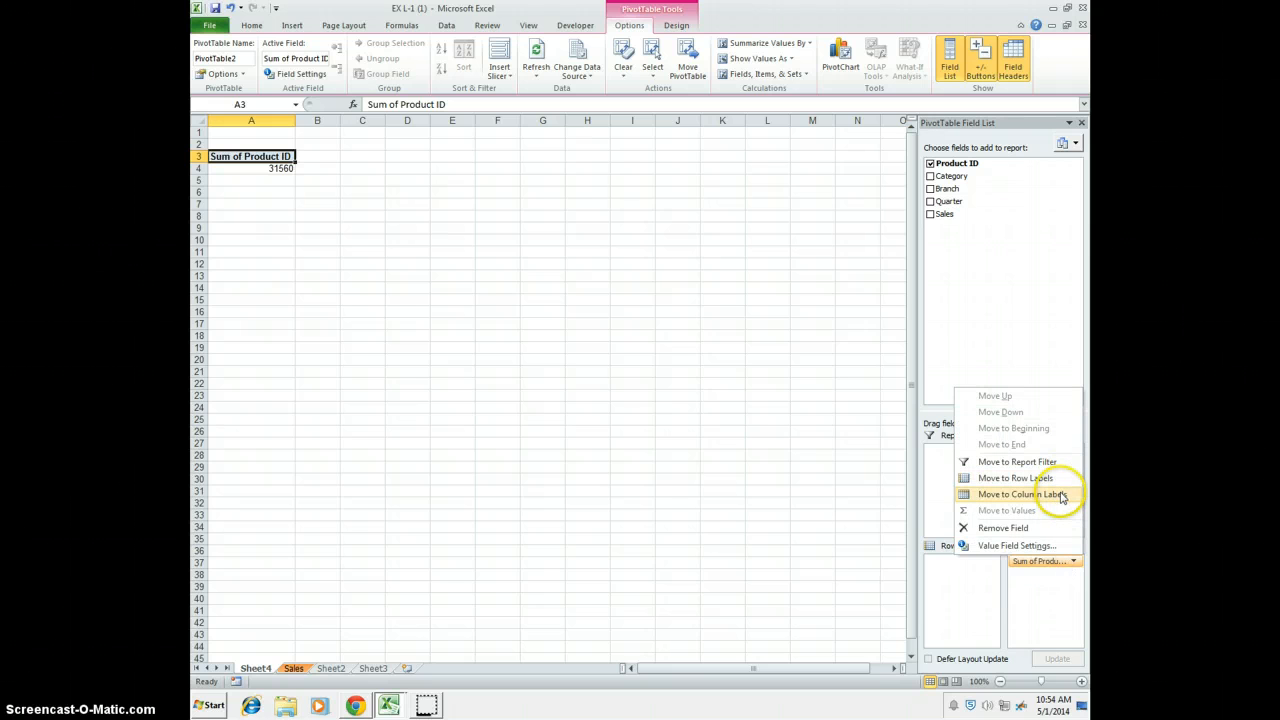
left_click(1020, 492)
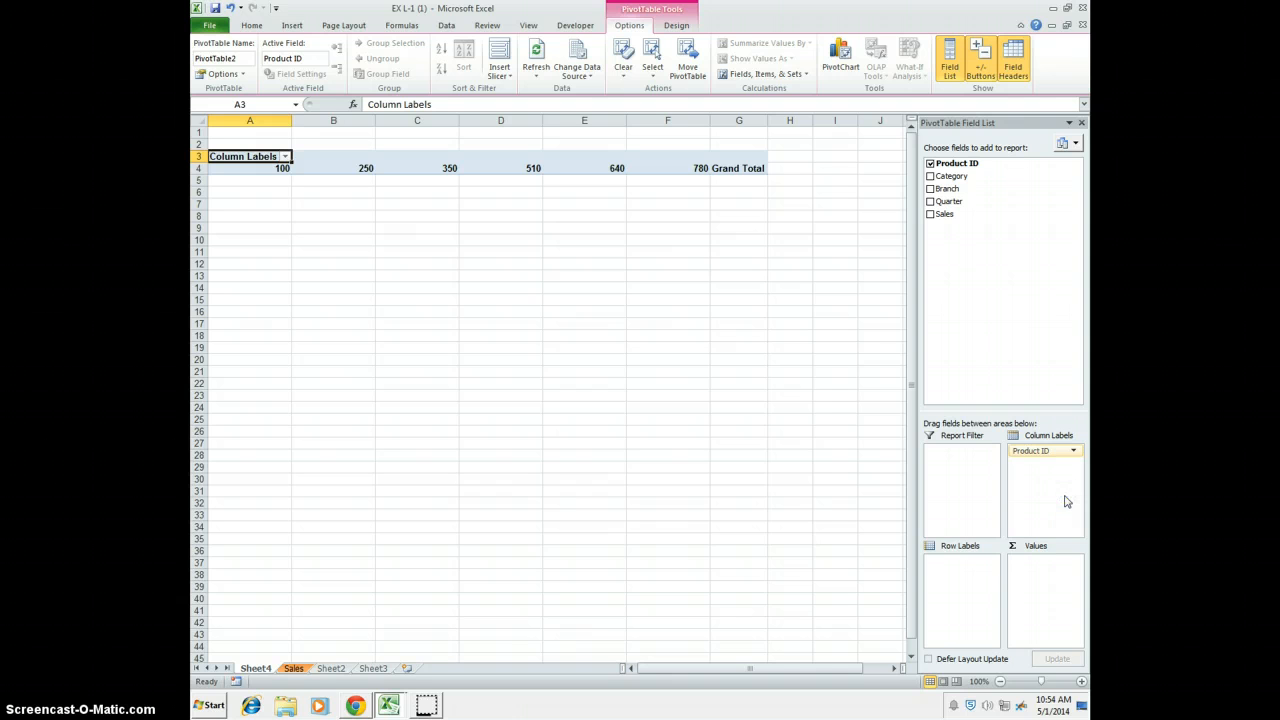
mouse_move(844, 338)
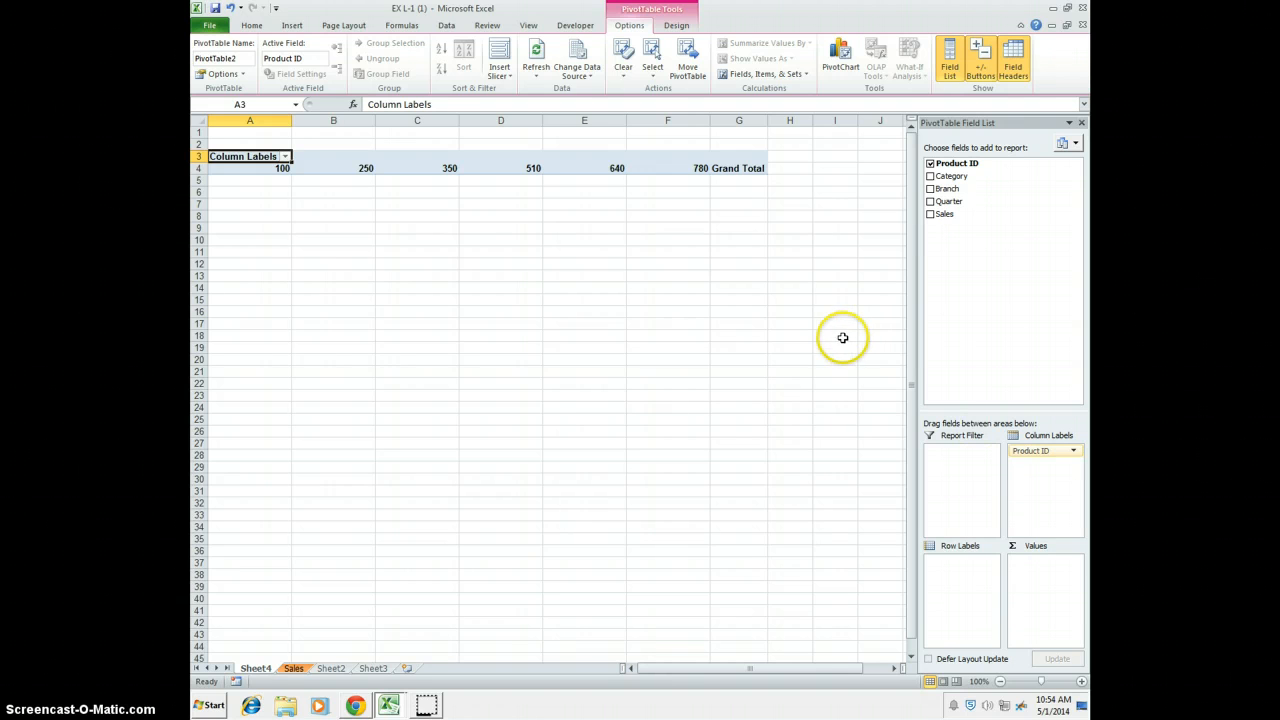
mouse_move(594, 130)
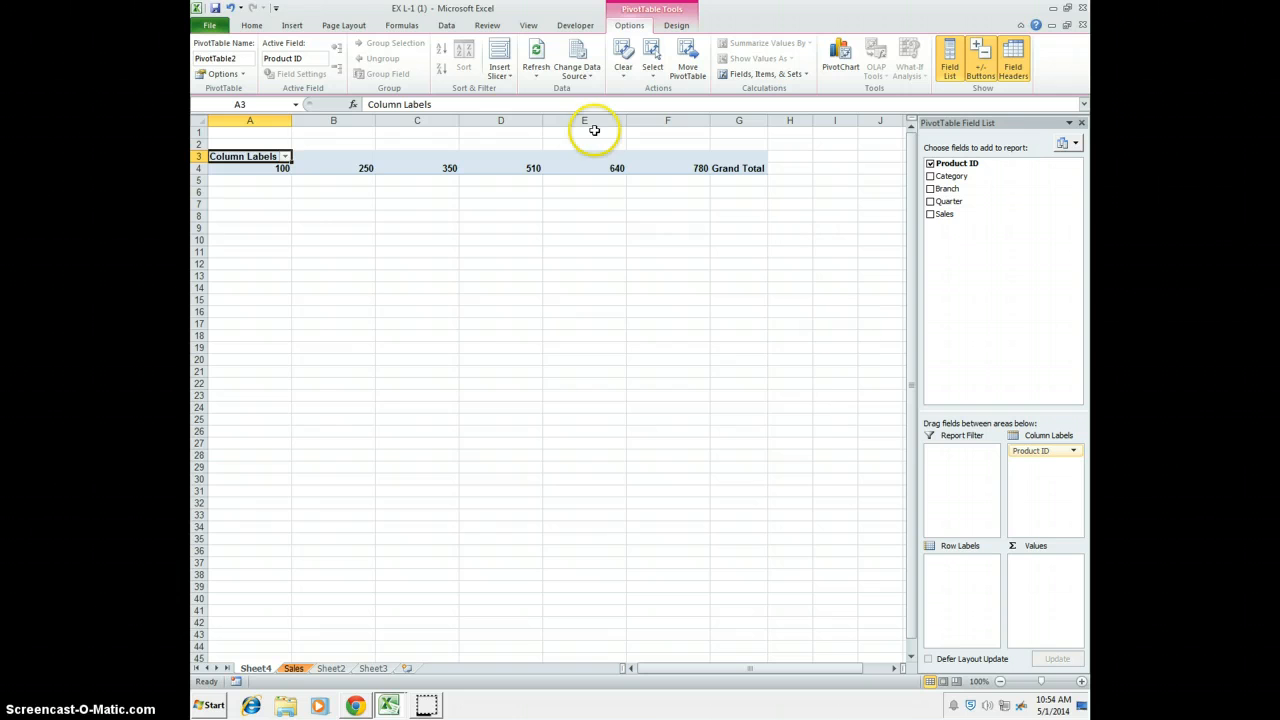
mouse_move(636, 284)
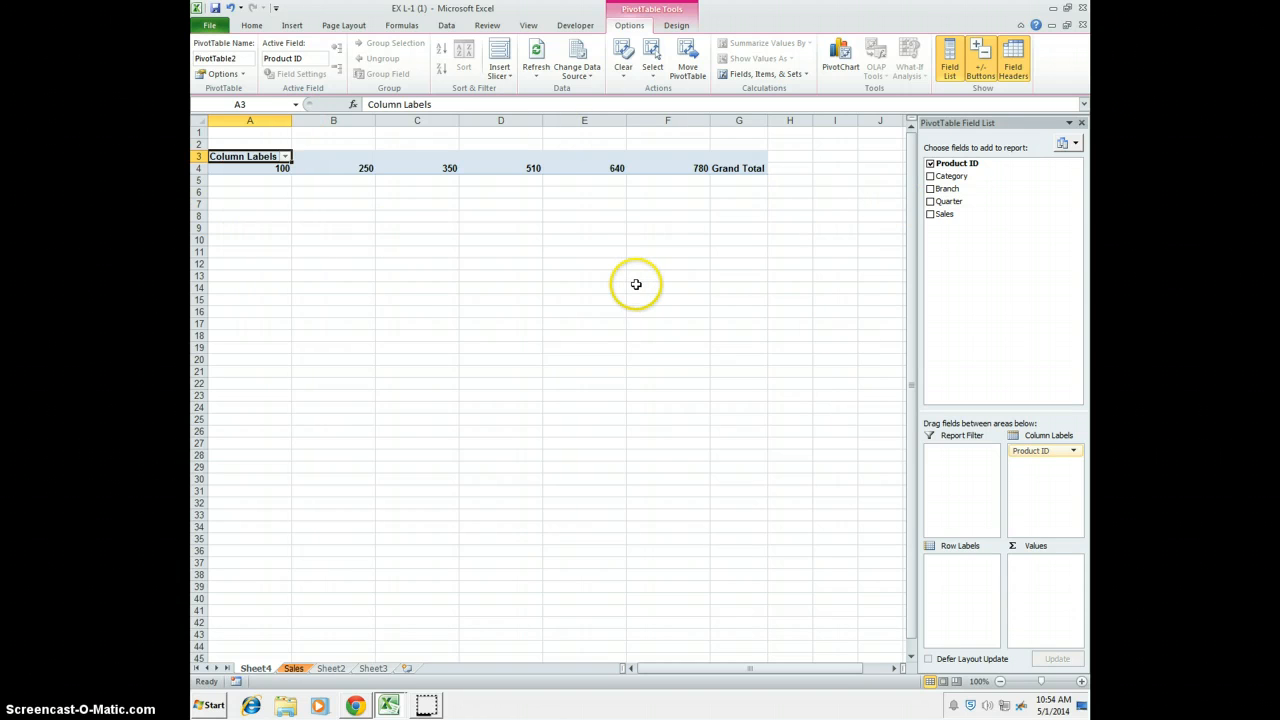
mouse_move(636, 284)
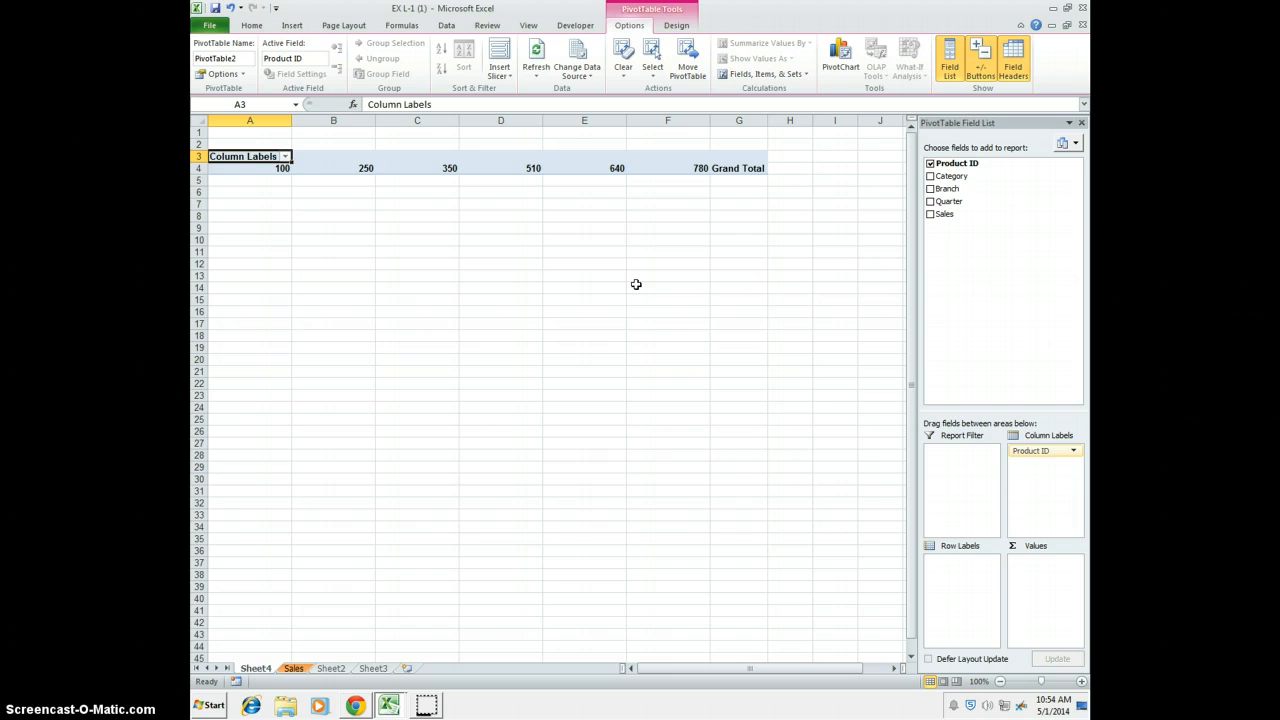
mouse_move(784, 62)
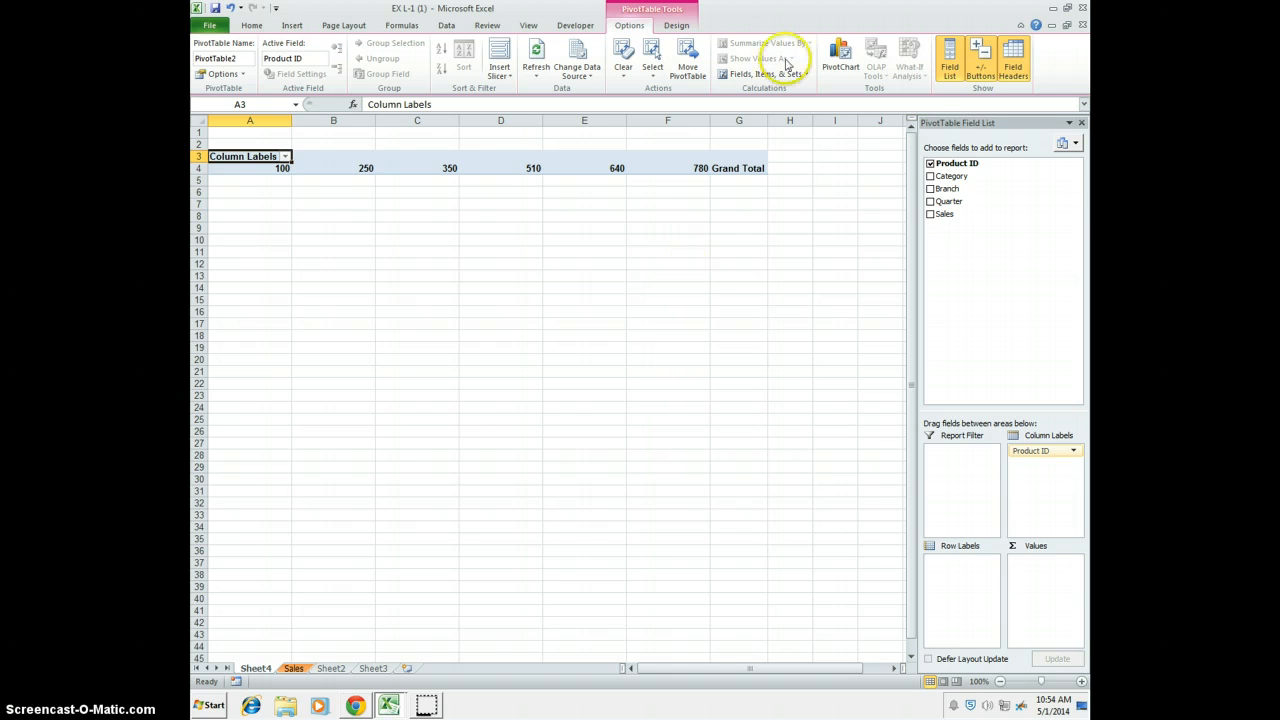
Add Branch then Quarter as row labels: Chicago, Miami, New York with quarters 1-4.
left_click(930, 188)
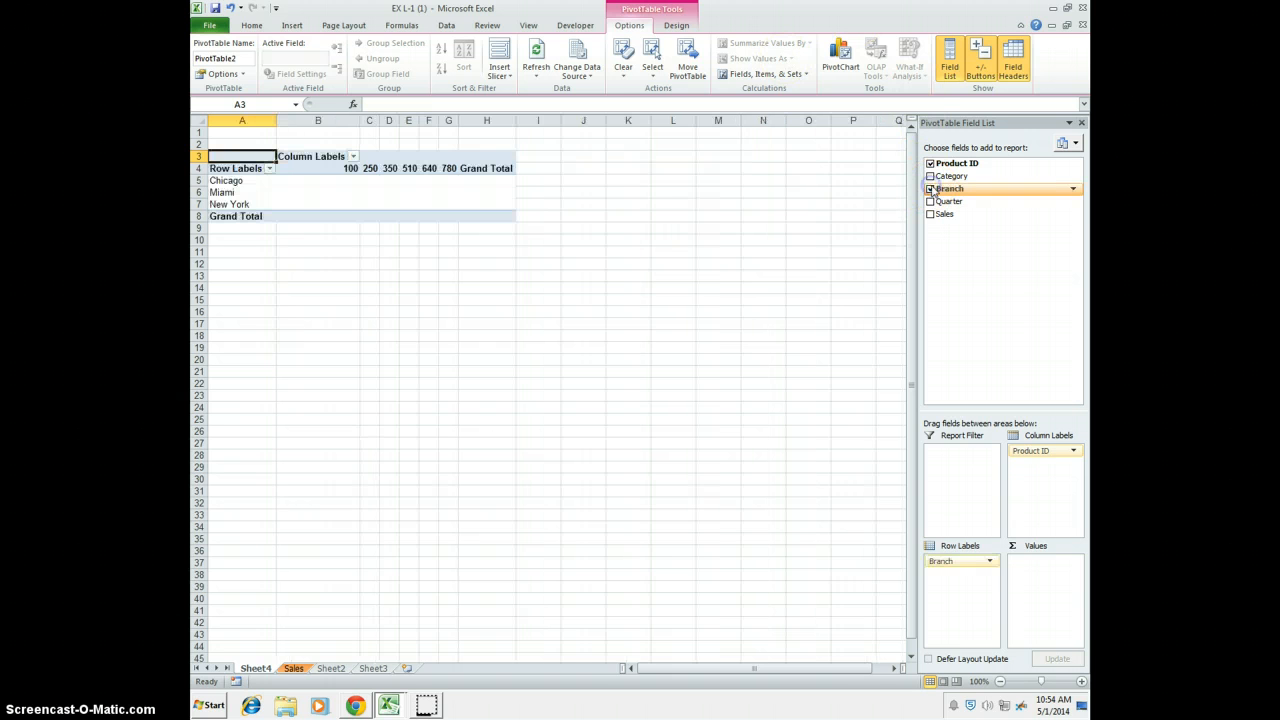
left_click(932, 188)
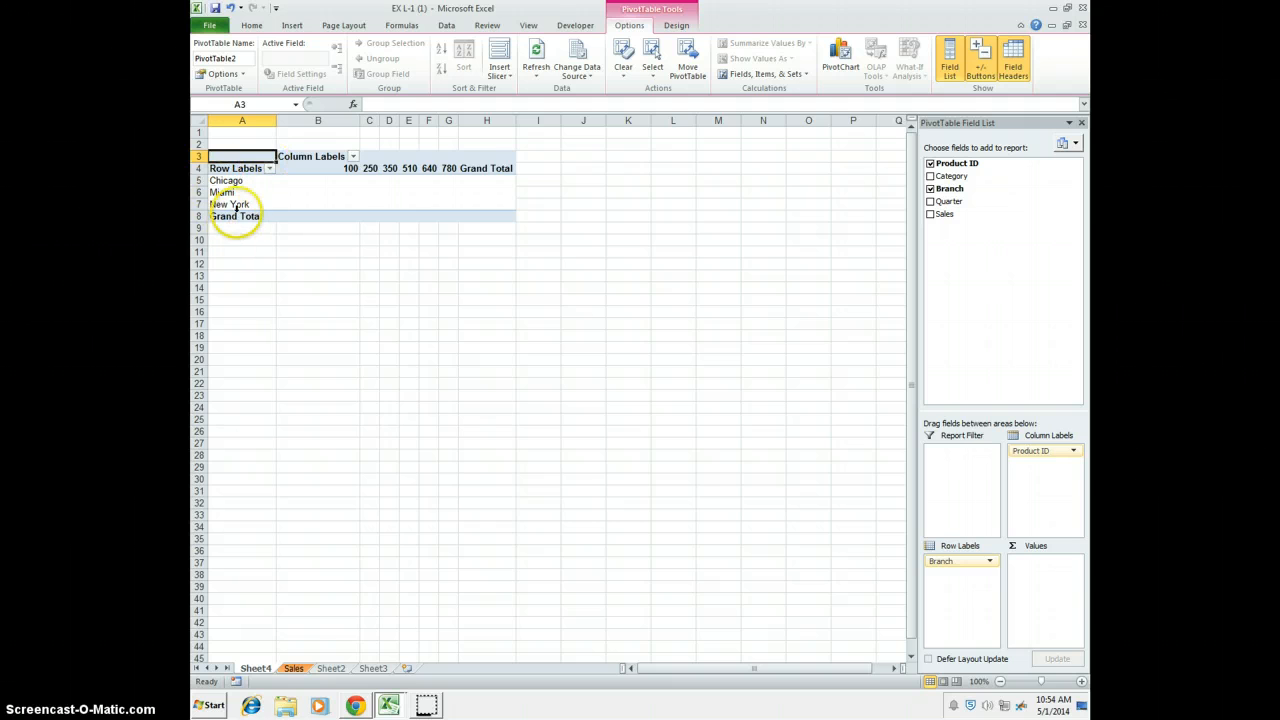
mouse_move(276, 250)
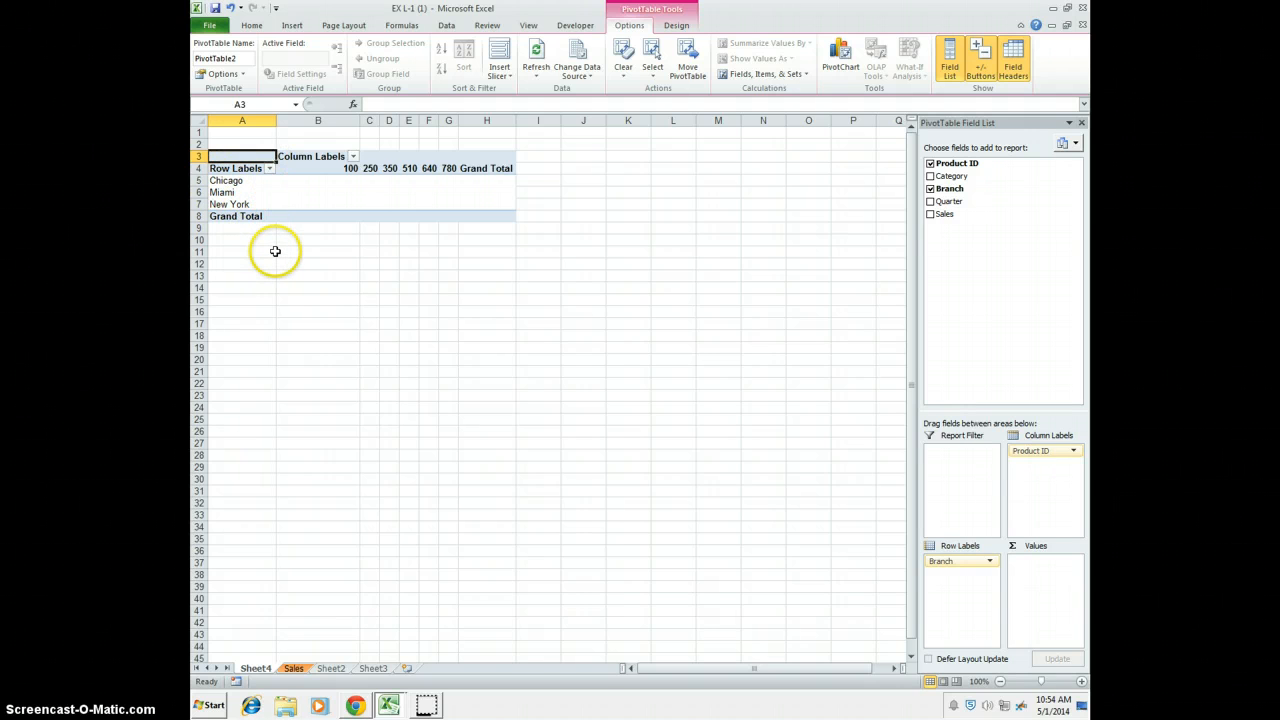
mouse_move(236, 190)
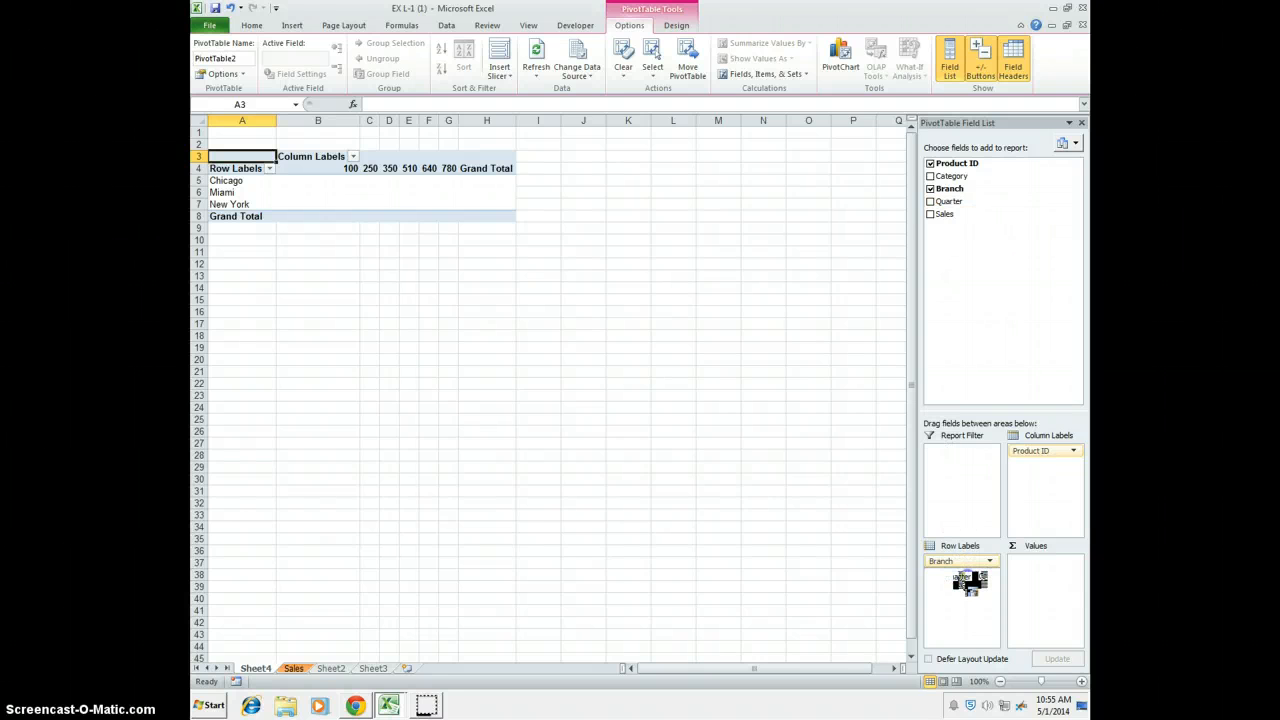
left_click(930, 200)
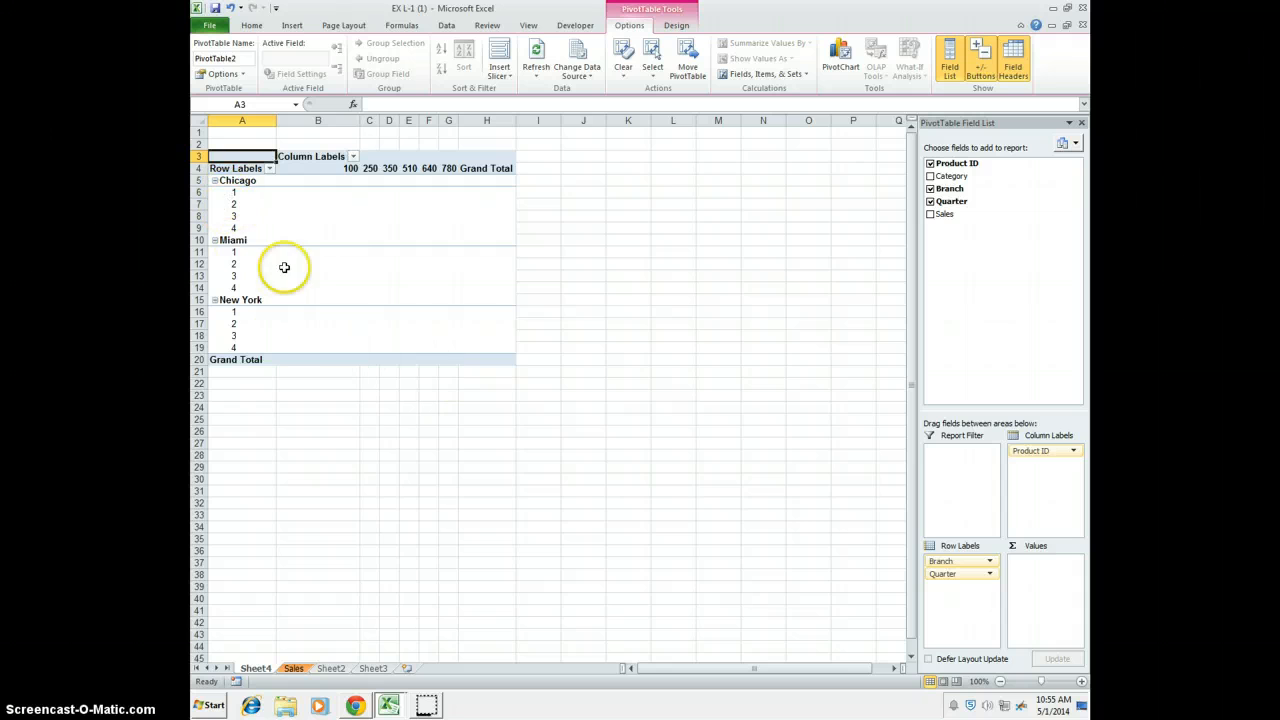
mouse_move(284, 368)
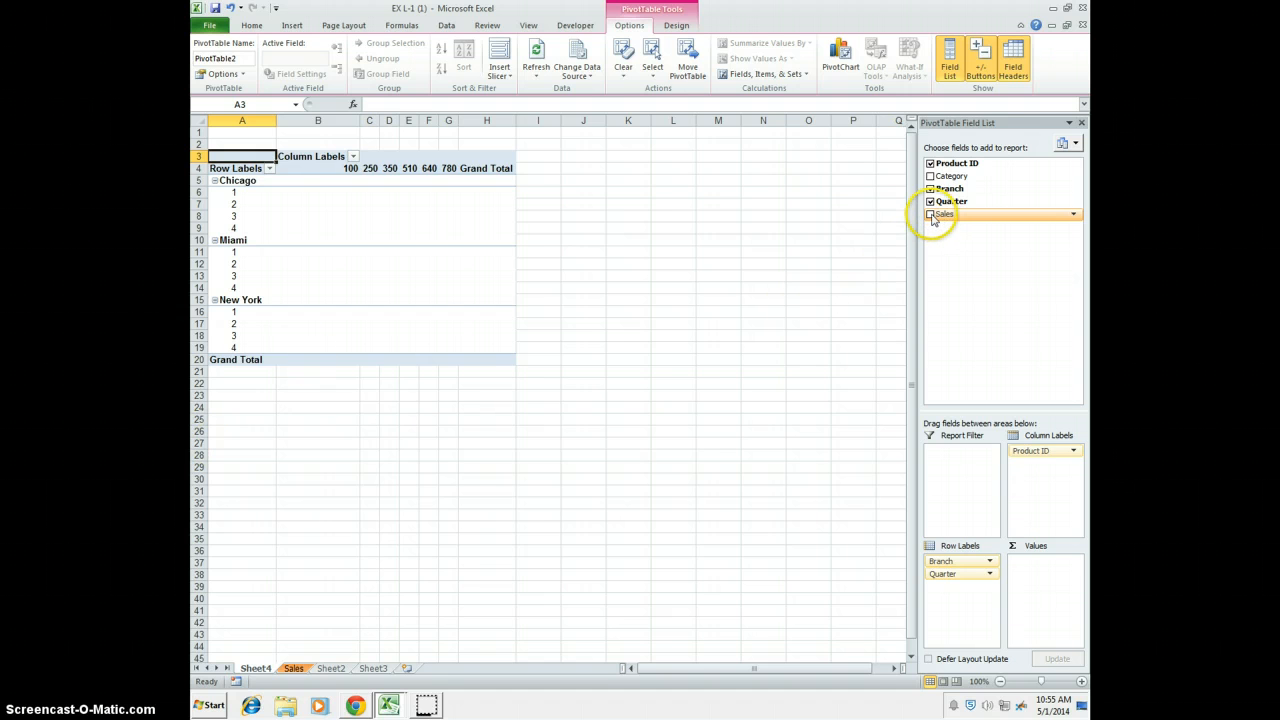
Add Sales as Sum of Sales values, then view the original Sales data sheet.
left_click(932, 214)
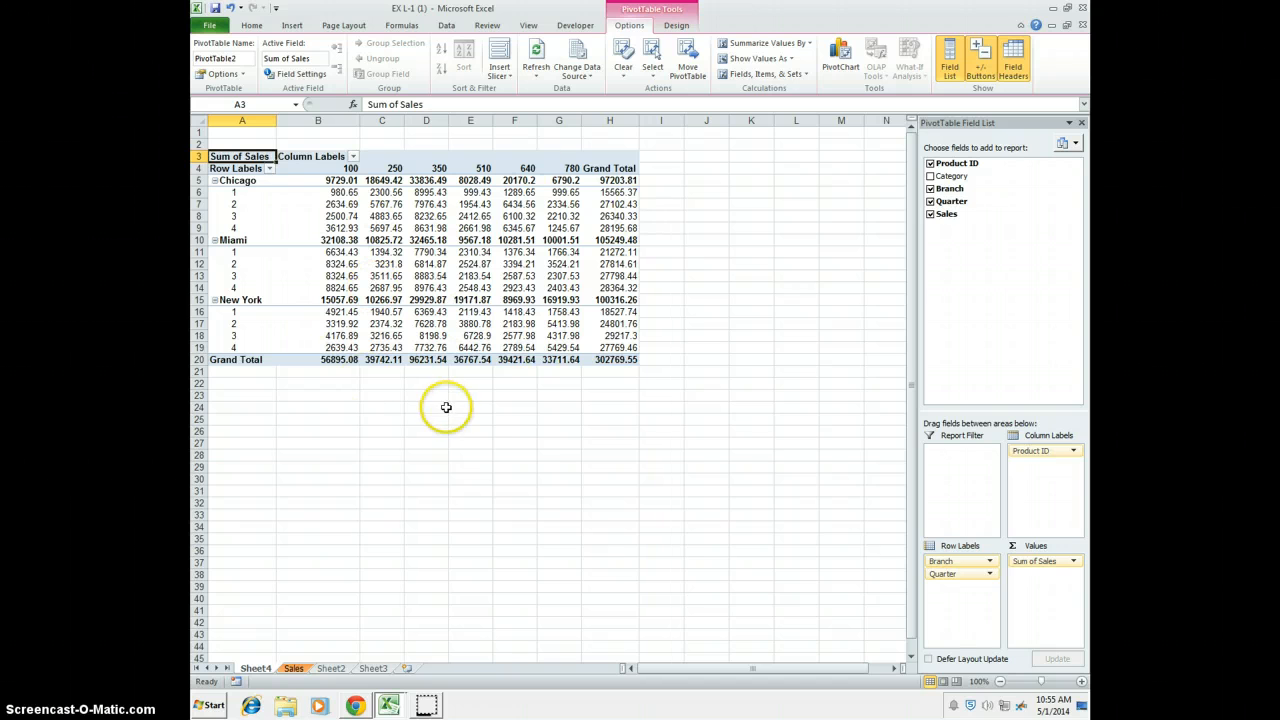
mouse_move(696, 186)
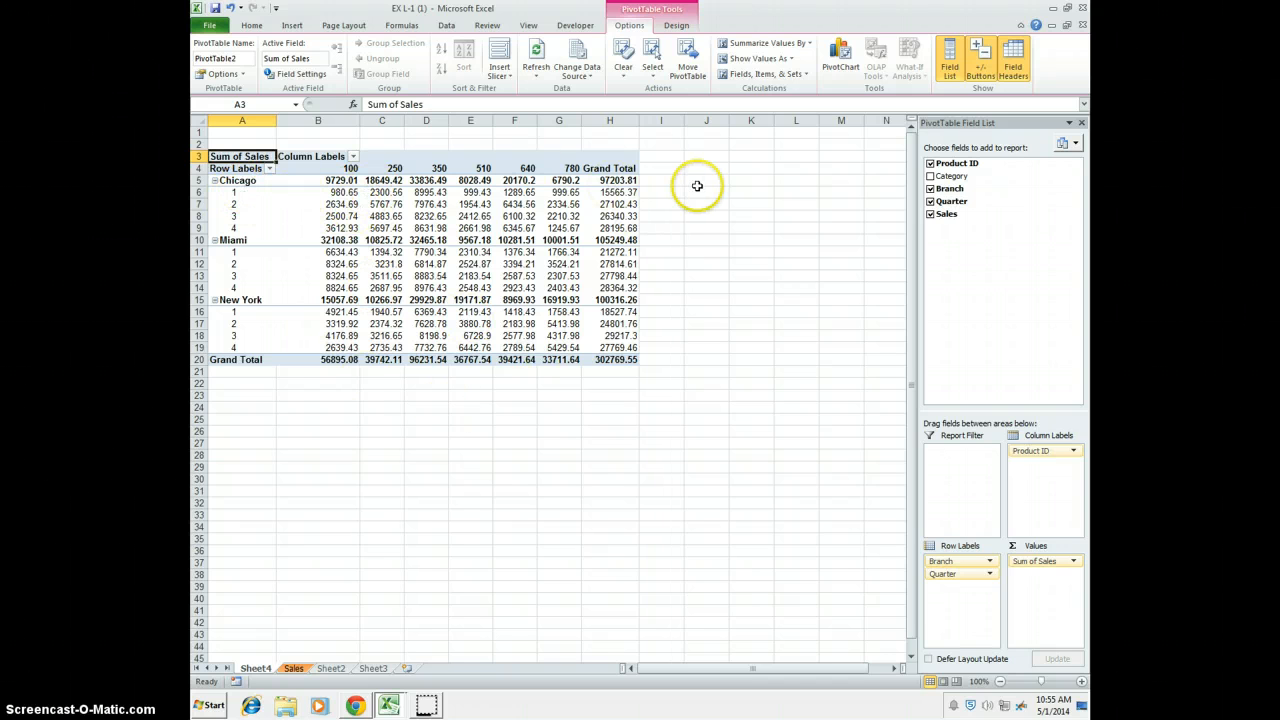
mouse_move(494, 442)
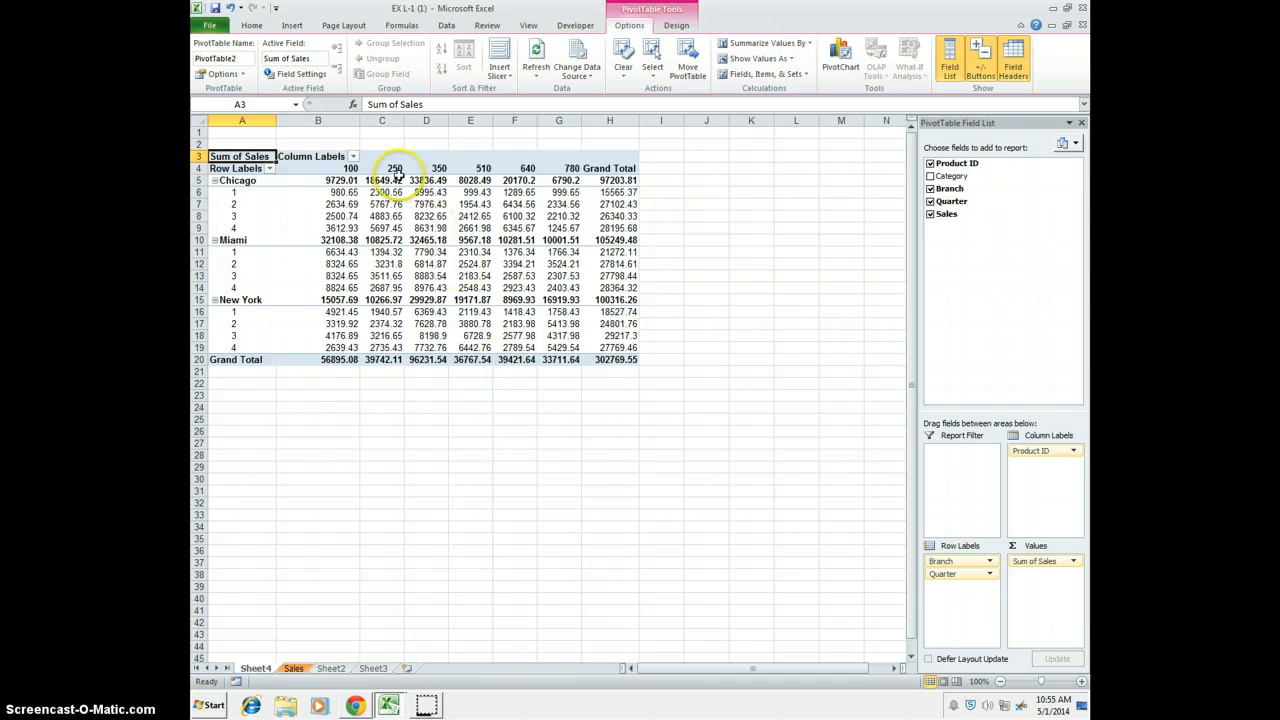
left_click(390, 168)
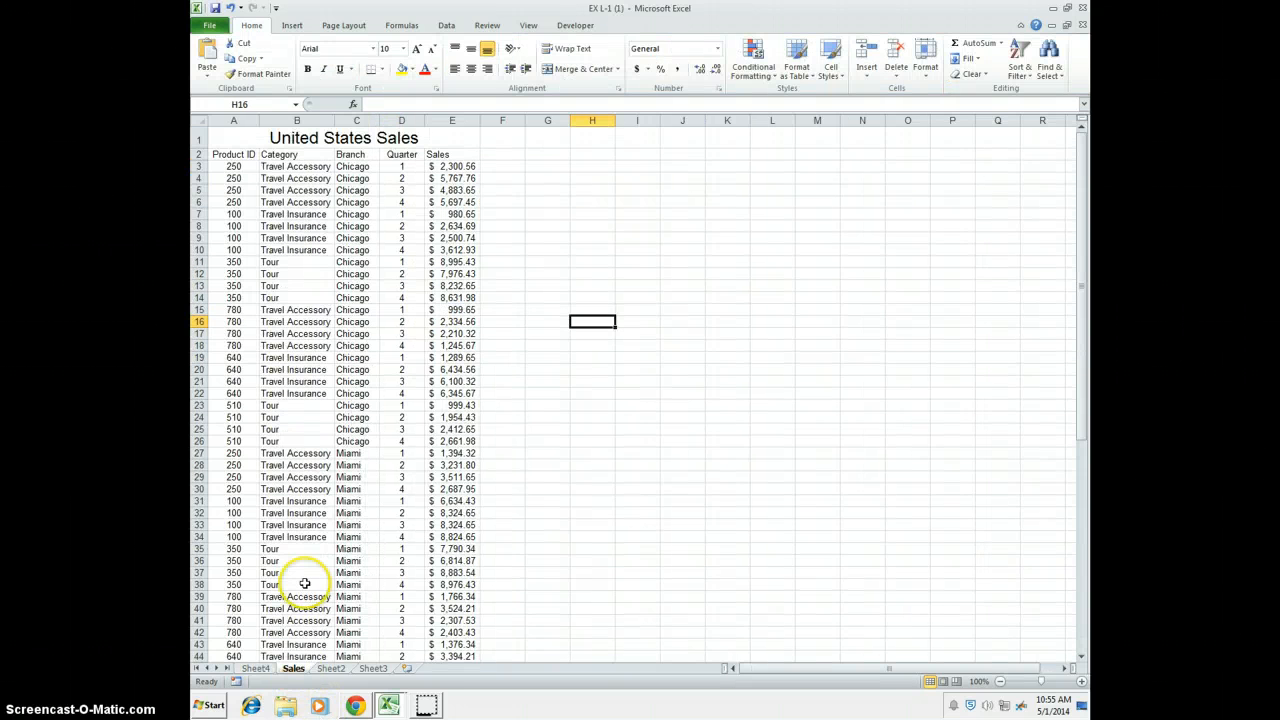
Scroll through the worksheet showing the Sum of Sales PivotTable figures.
scroll("down", 3)
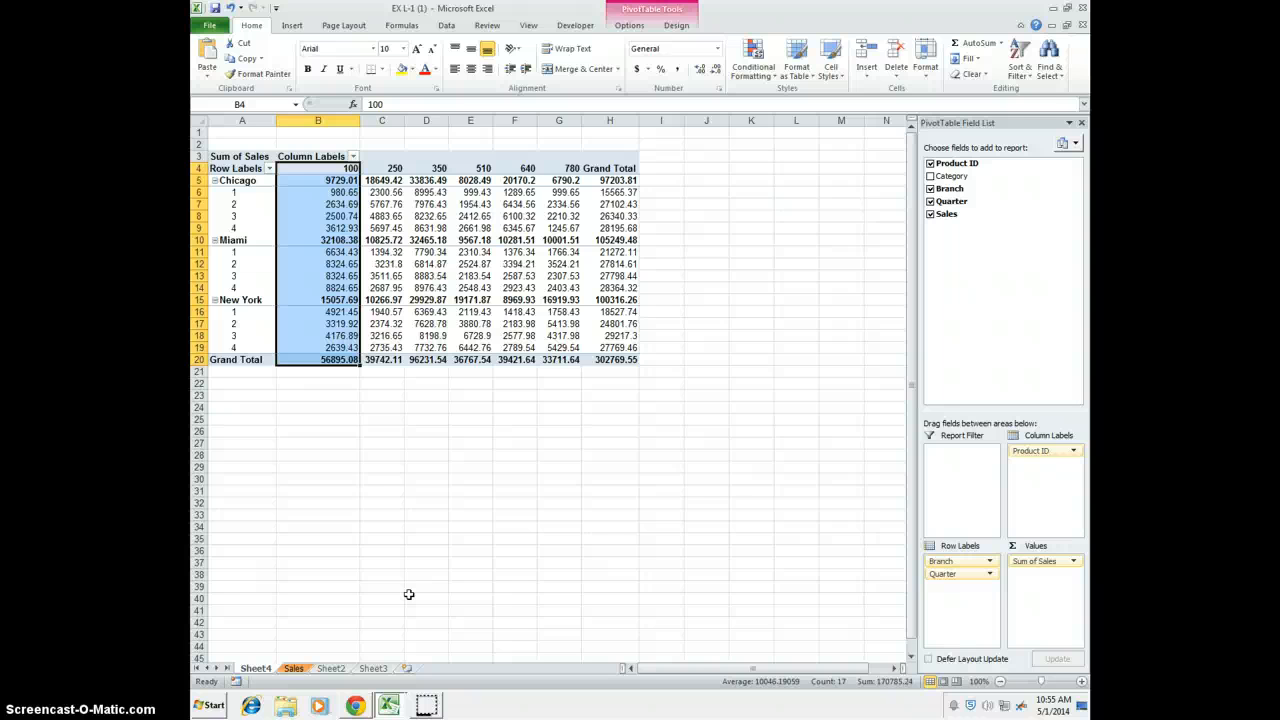
mouse_move(408, 588)
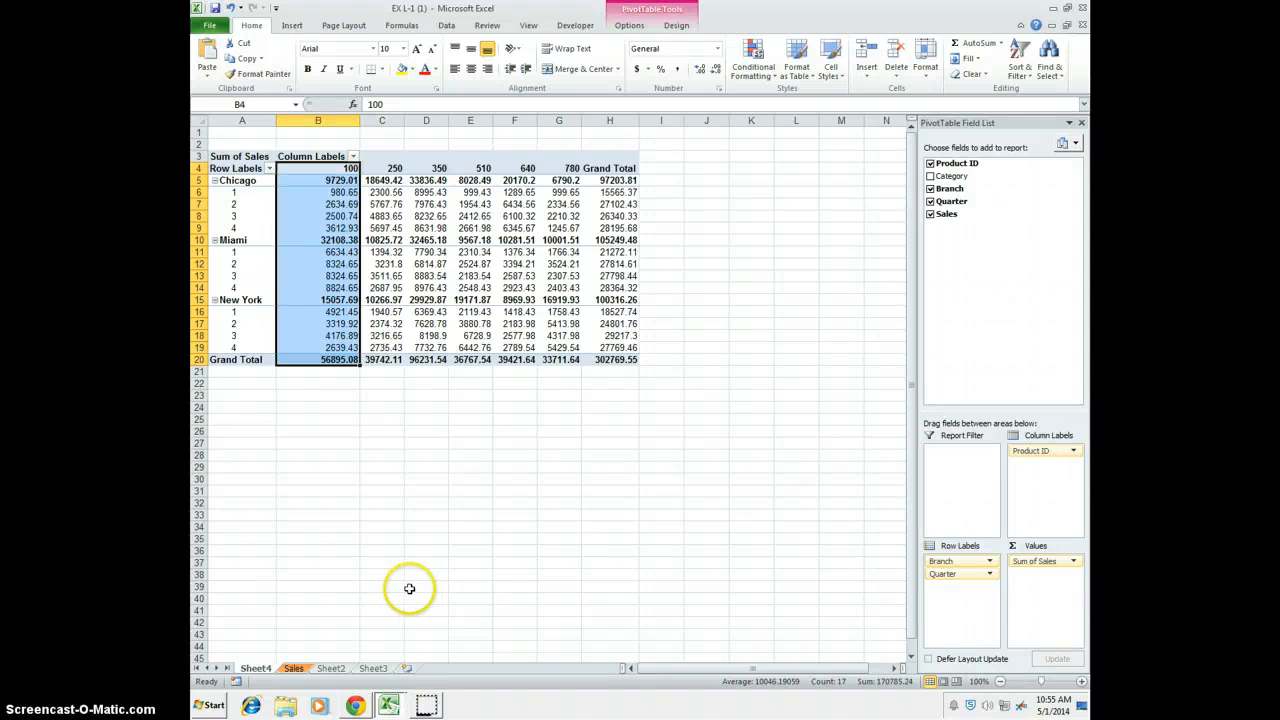